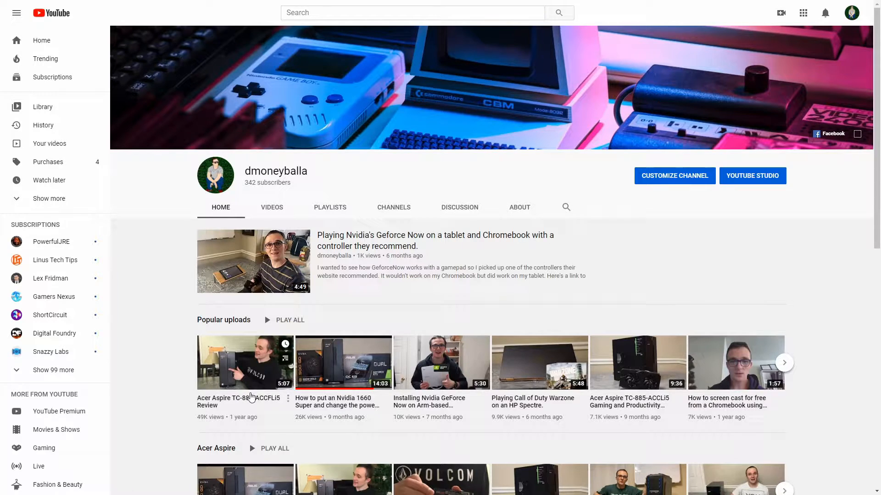
Play the 'How to put an Nvidia 1660 Super' video from the channel's Popular uploads
{"action": "left_click", "coordinate": [343, 363]}
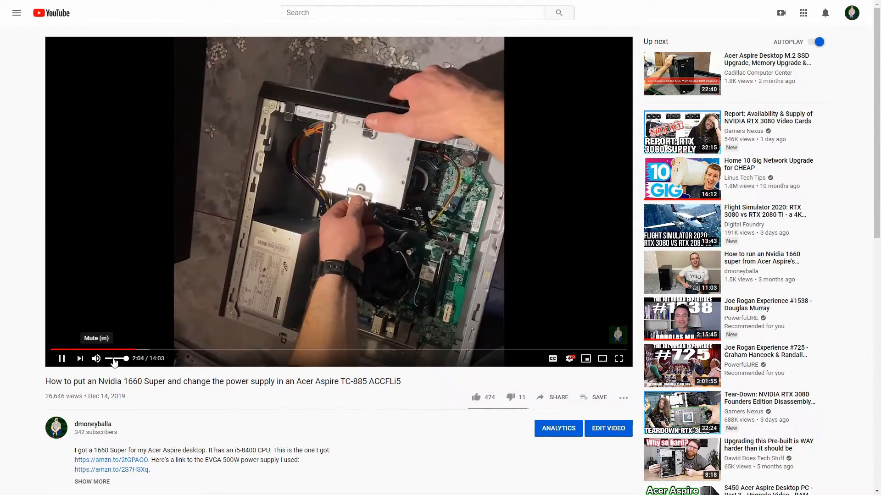
Open Chrome DevTools with the Console on the video page
{"action": "key", "text": "F12"}
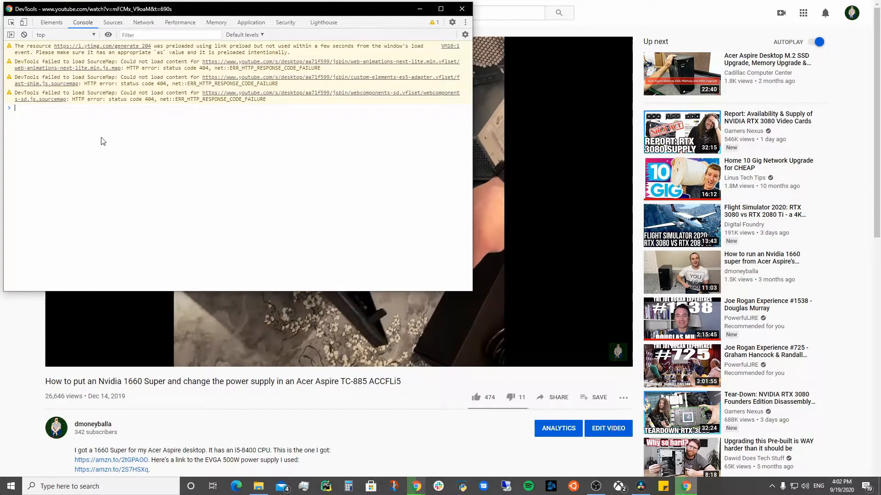
Enter document.querySelectorAll('video').forEach(v => v.playbackRate = …) in the Console prompt
{"action": "type", "text": "document.querySelectorAll('video').forEach(v => v.playbackRate = 12.75)"}
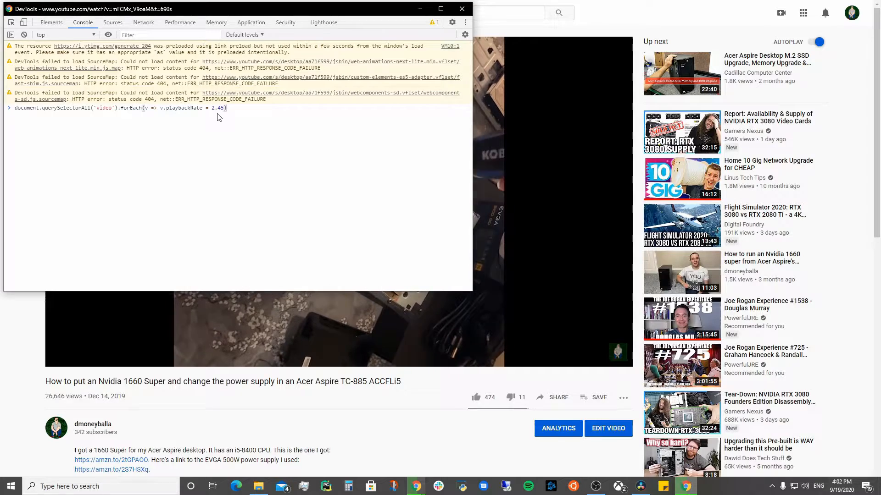
Run the playback-rate command for 2.75x speed and return to the YouTube page
{"action": "type", "text": "7"}
{"action": "key", "text": "Enter"}
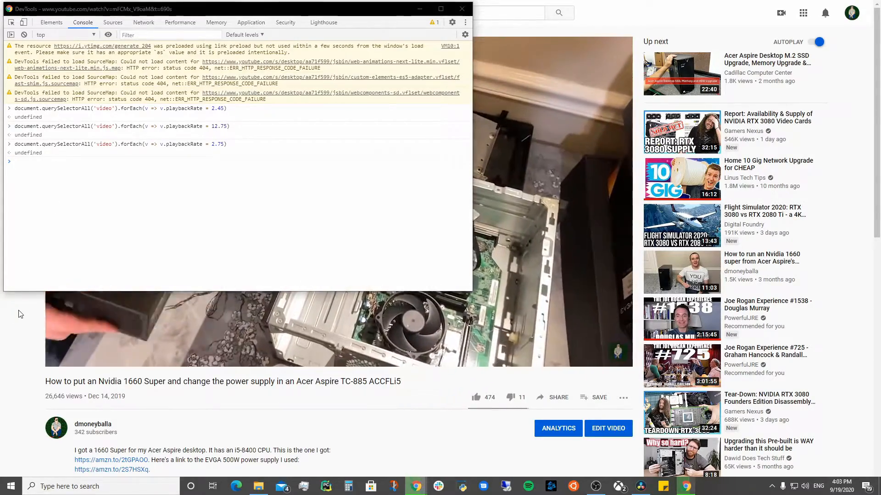
{"action": "left_click", "coordinate": [462, 9]}
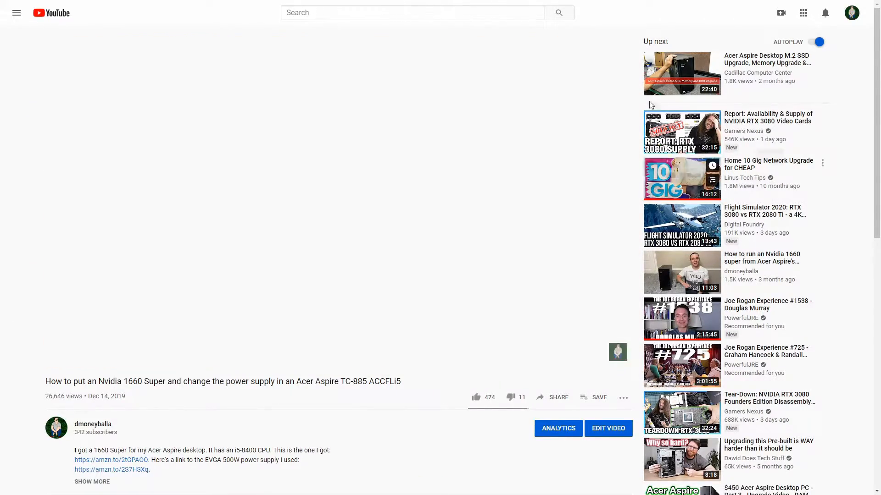